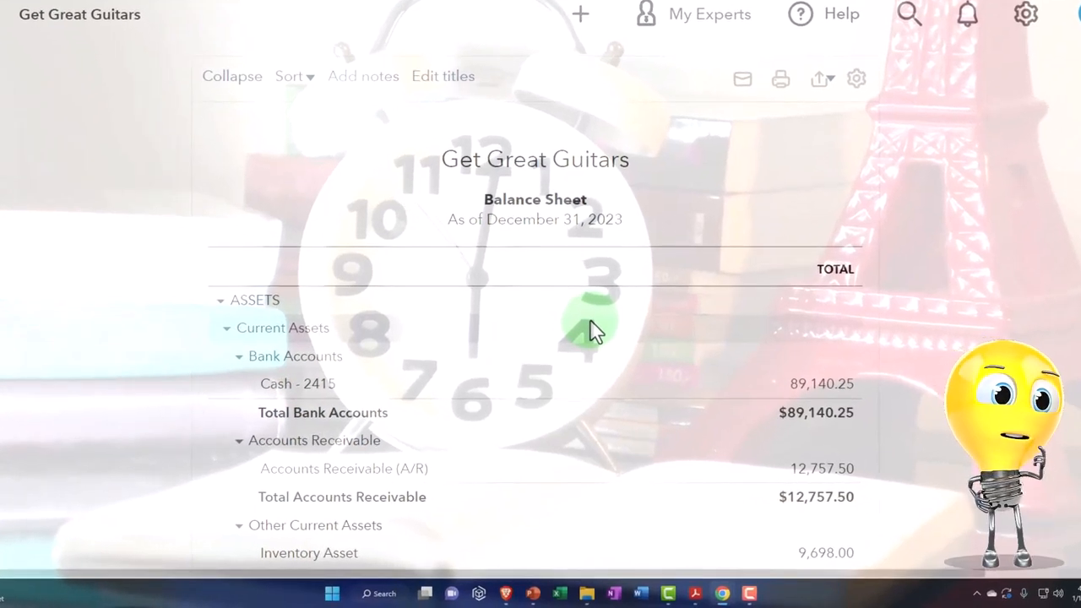
Review the Profit and Loss payroll Taxes and Wages expenses down to net income $5,827.44, then return to the Balance Sheet
{"action": "scroll", "scroll_direction": "down", "scroll_amount": 3}
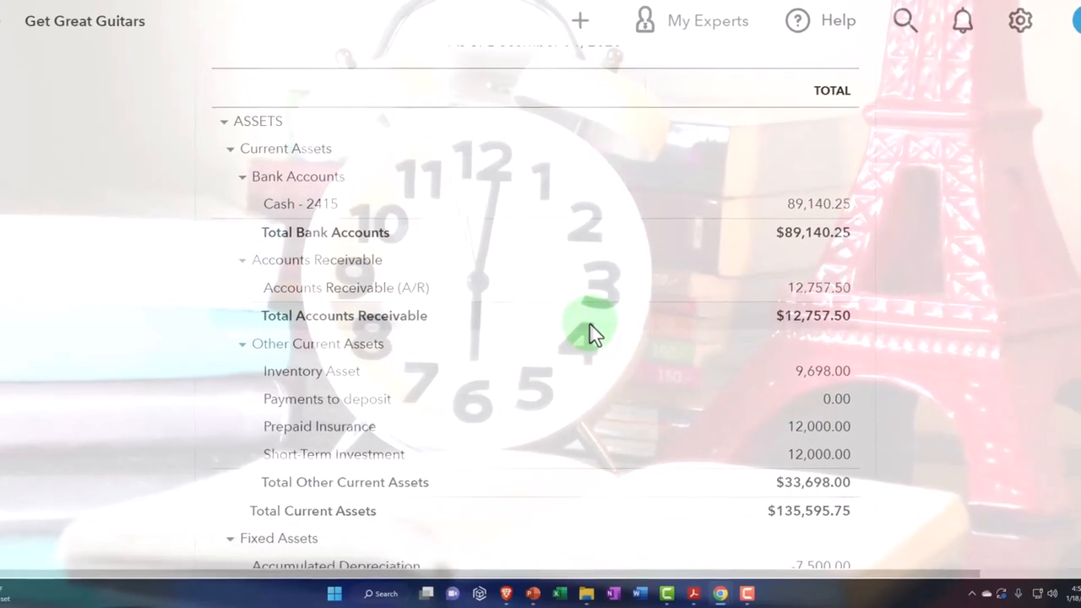
{"action": "scroll", "scroll_direction": "down", "scroll_amount": 3}
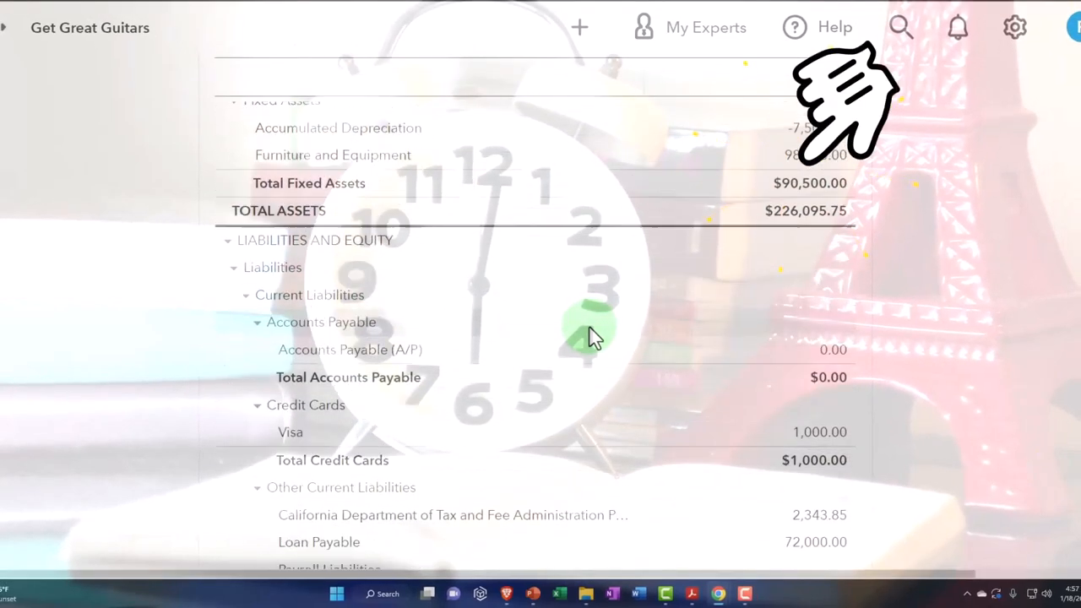
{"action": "scroll", "scroll_direction": "down", "scroll_amount": 3}
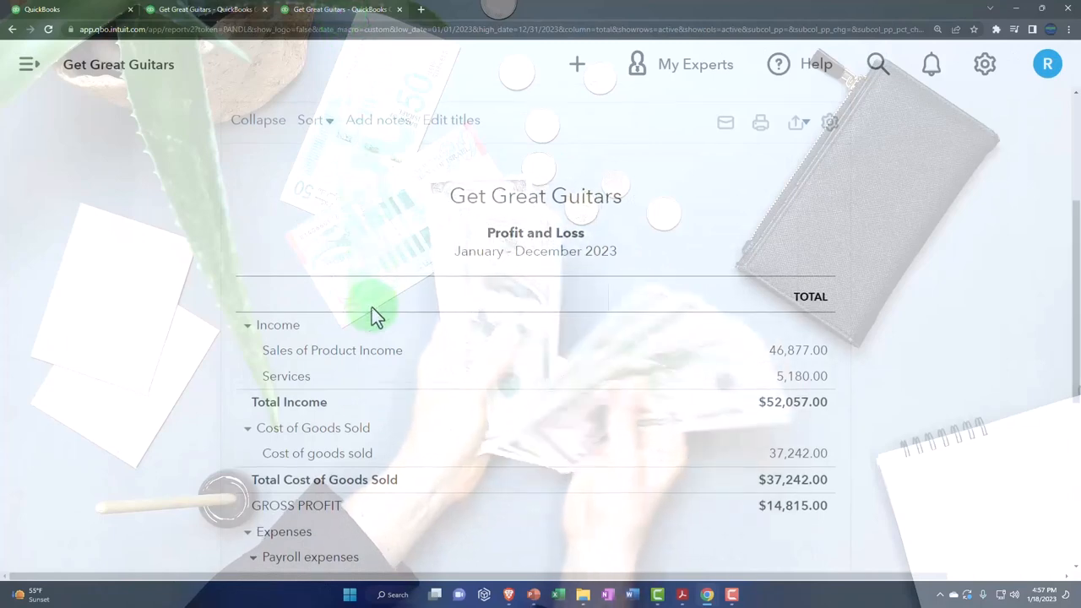
{"action": "scroll", "scroll_direction": "down", "scroll_amount": 3}
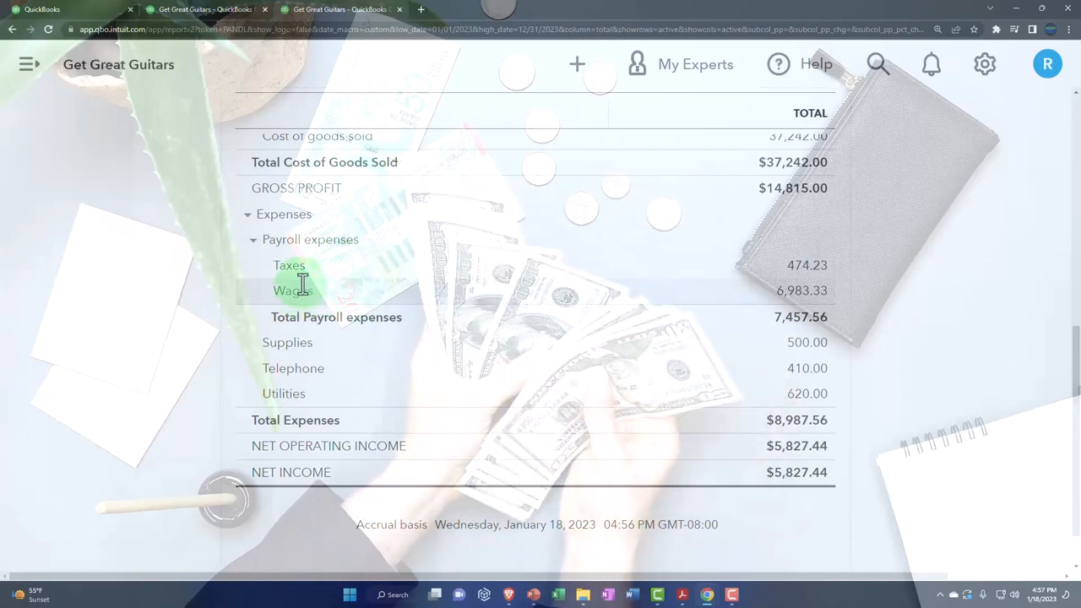
{"action": "mouse_move", "coordinate": [301, 273]}
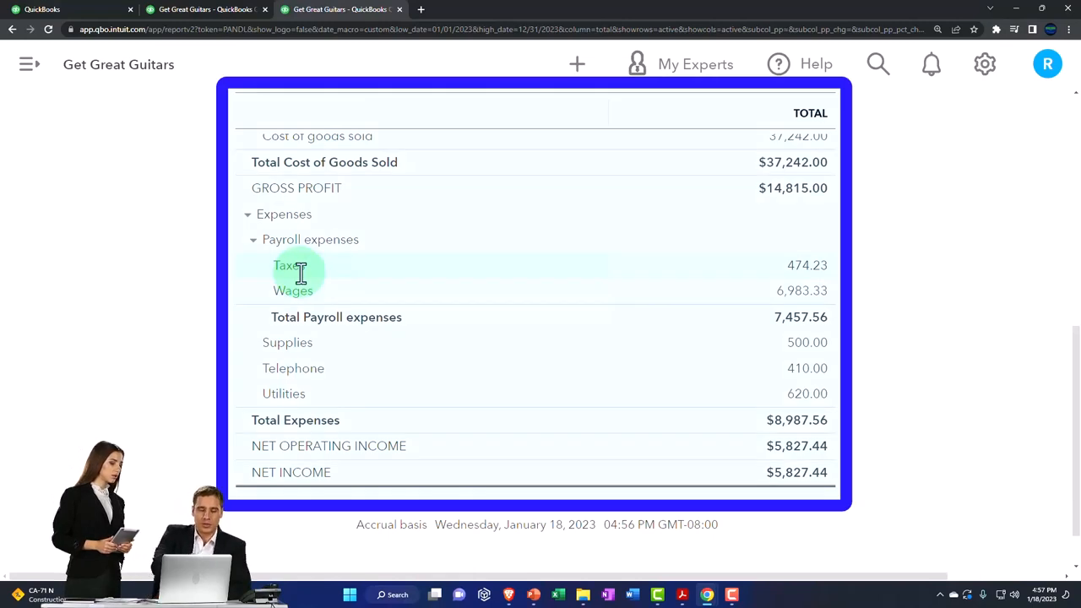
{"action": "mouse_move", "coordinate": [949, 115]}
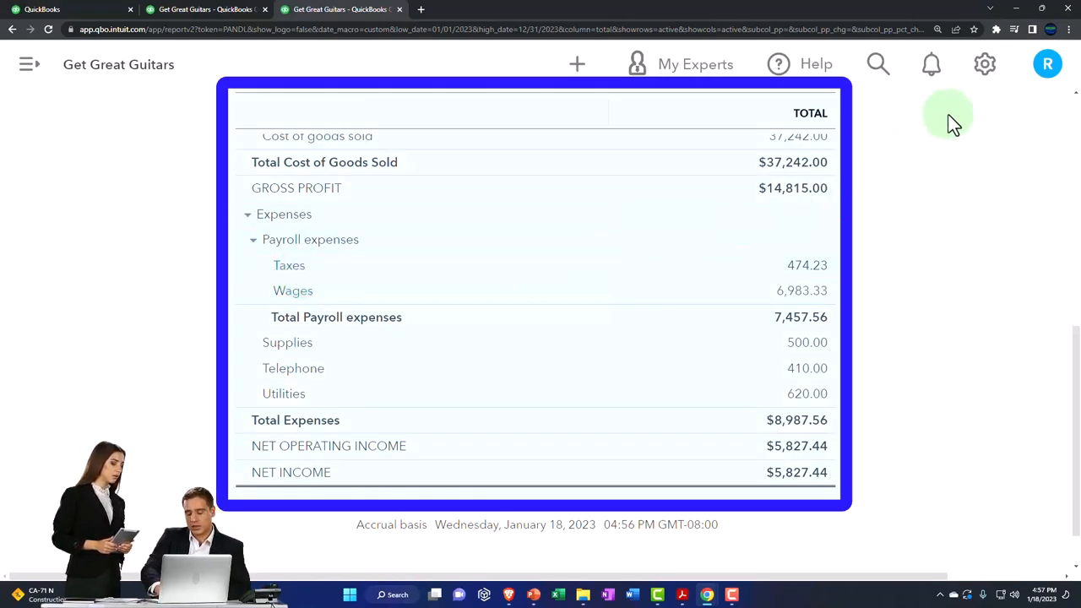
{"action": "mouse_move", "coordinate": [469, 283]}
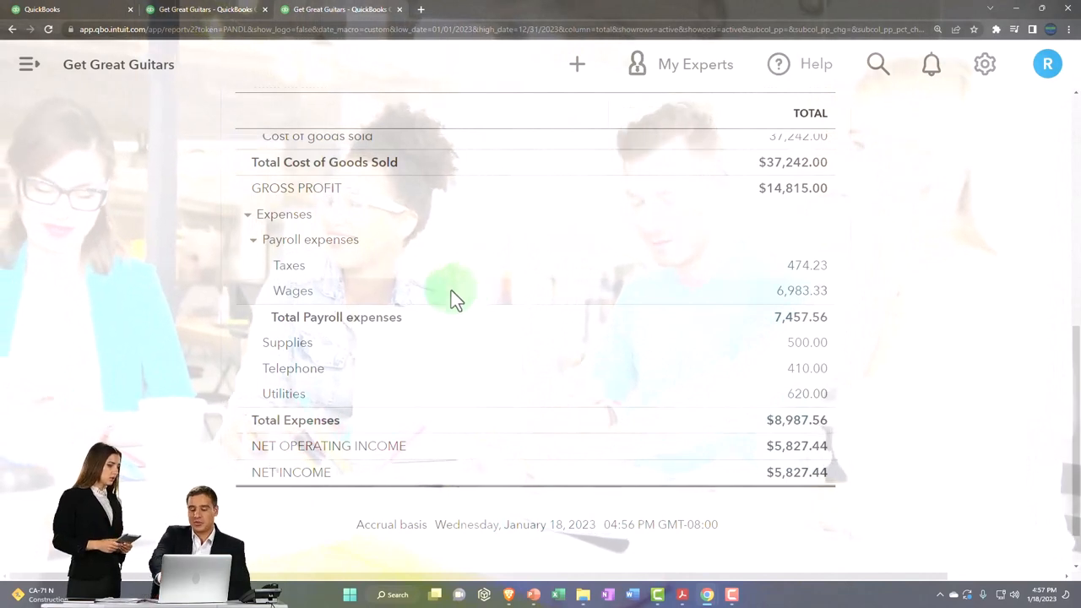
{"action": "left_click", "coordinate": [294, 291]}
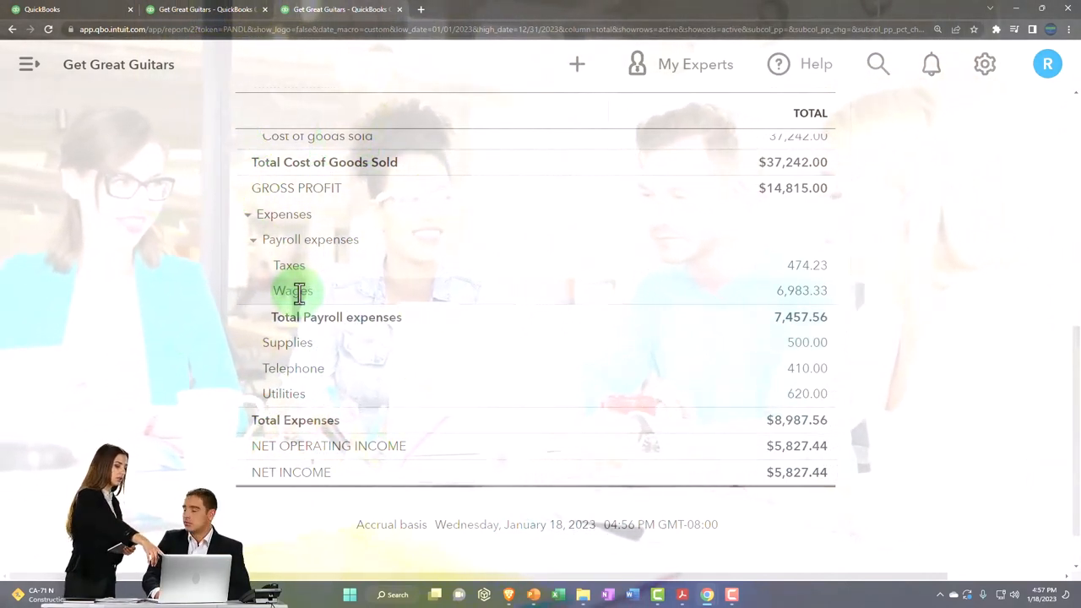
{"action": "mouse_move", "coordinate": [261, 270]}
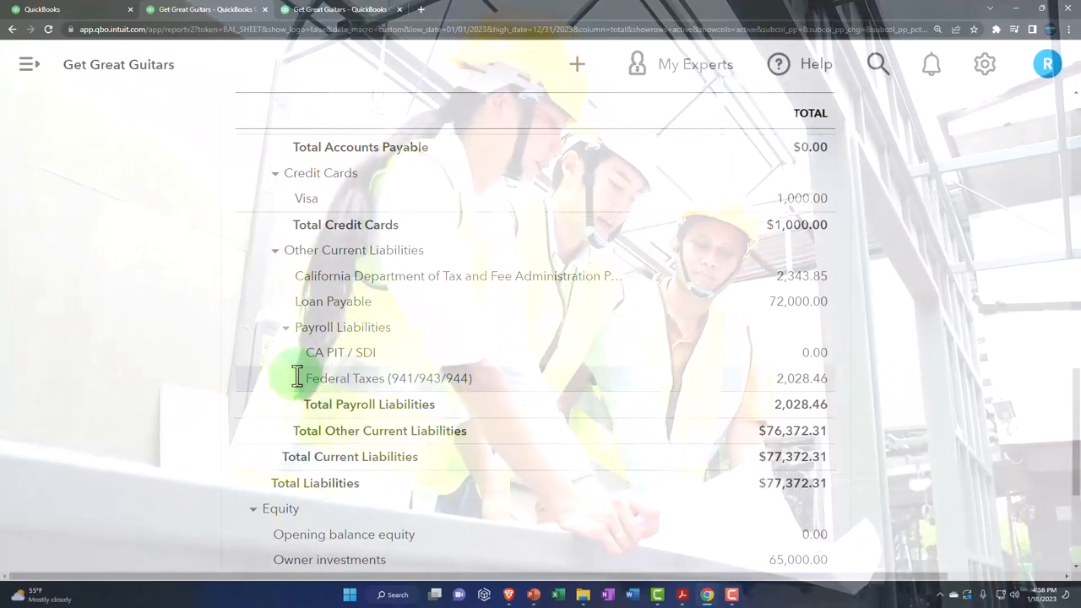
Return to the Get Great Guitars dashboard and bring up the gear settings menu with Payroll settings
{"action": "left_click", "coordinate": [59, 10]}
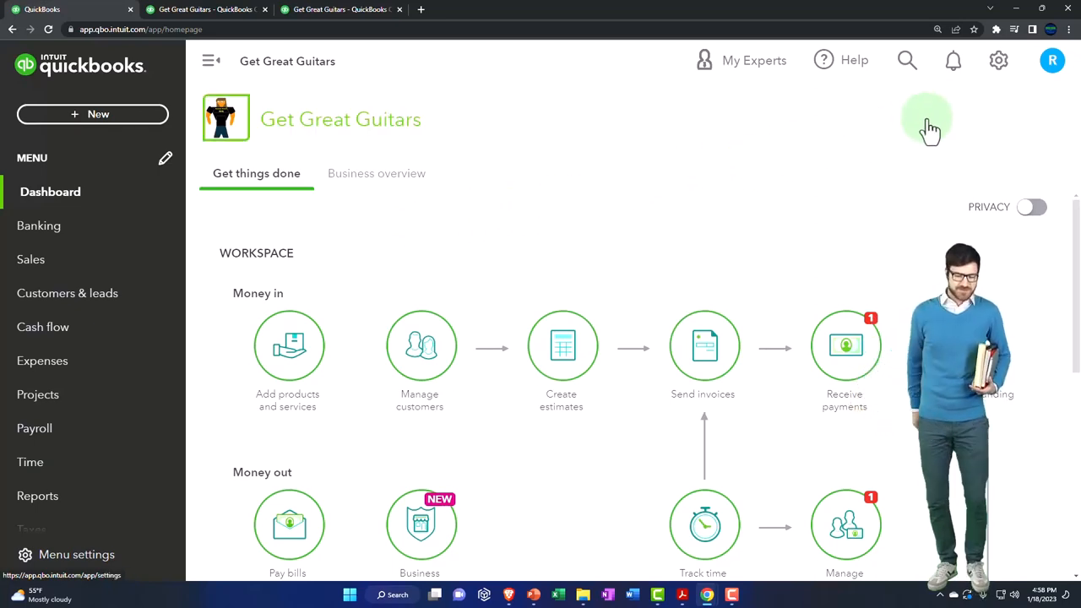
{"action": "left_click", "coordinate": [998, 61]}
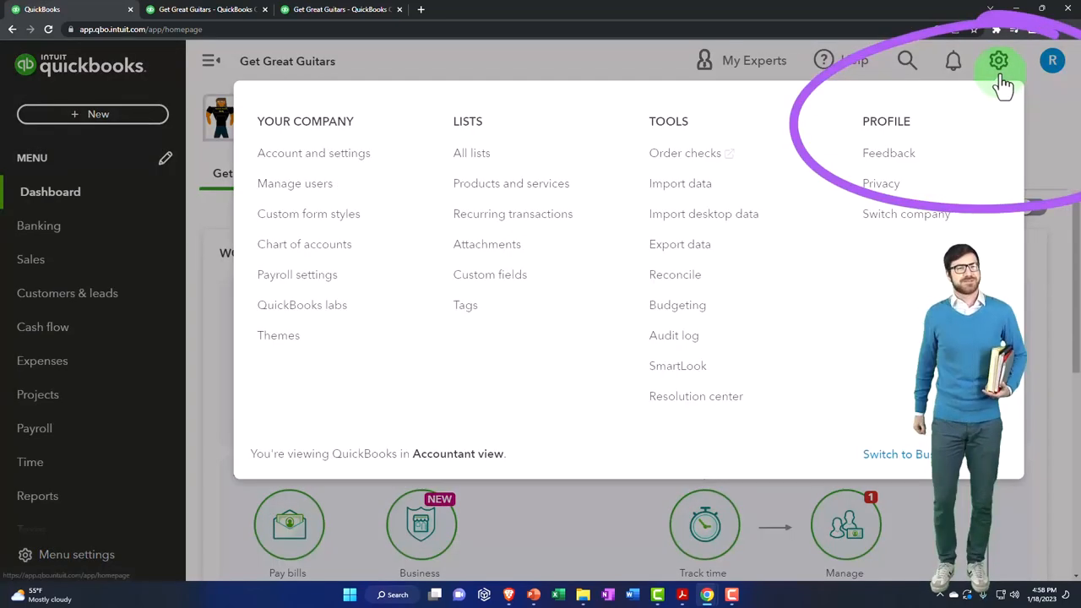